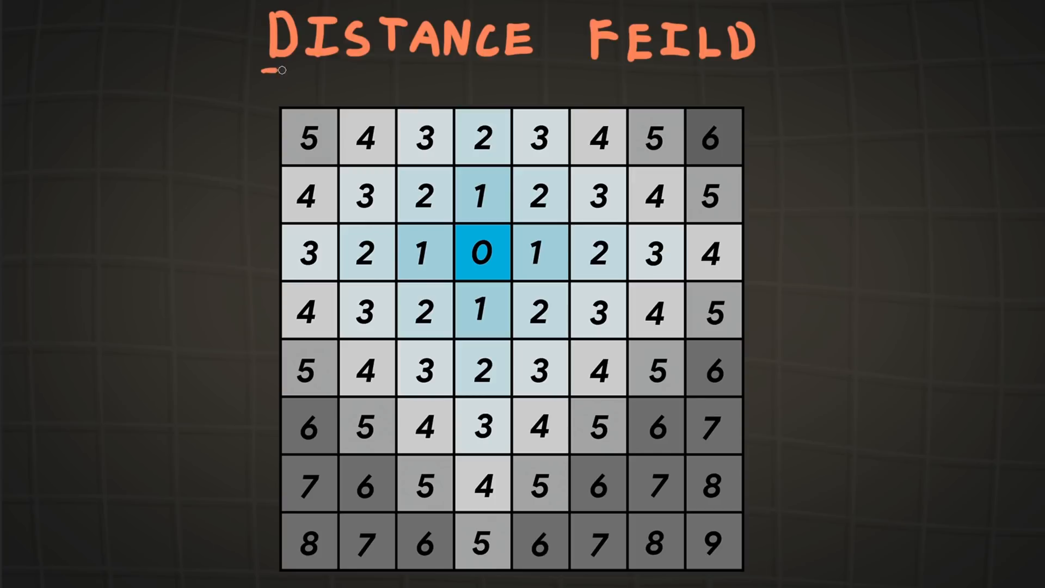
- Underline the DISTANCE FEILD title, circle the bottom-left 7, and draw a line toward the centre
{"action": "left_click_drag", "start_coordinate": [277, 71], "coordinate": [730, 72]}
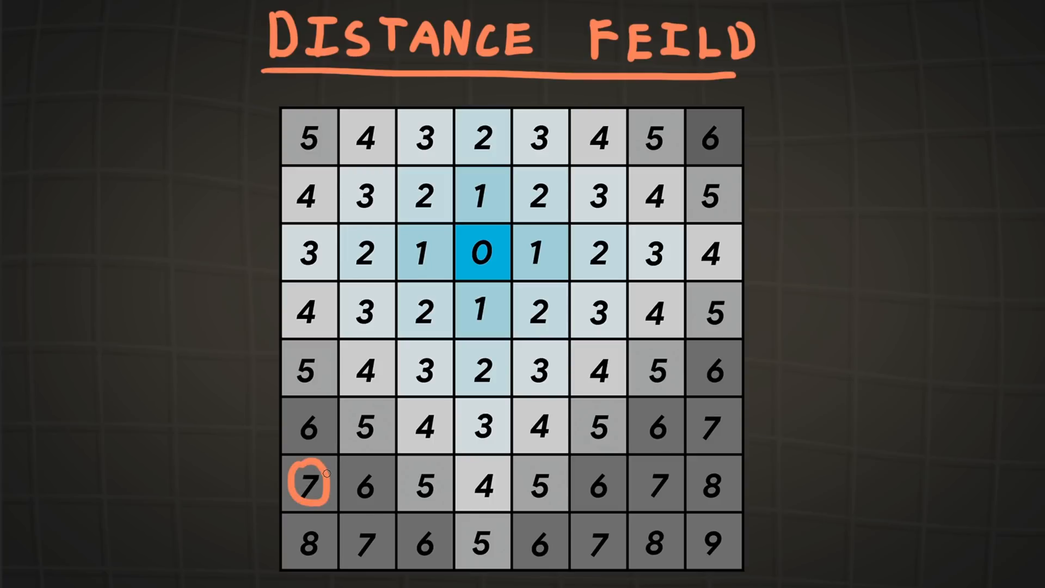
{"action": "left_click_drag", "start_coordinate": [317, 483], "coordinate": [396, 440]}
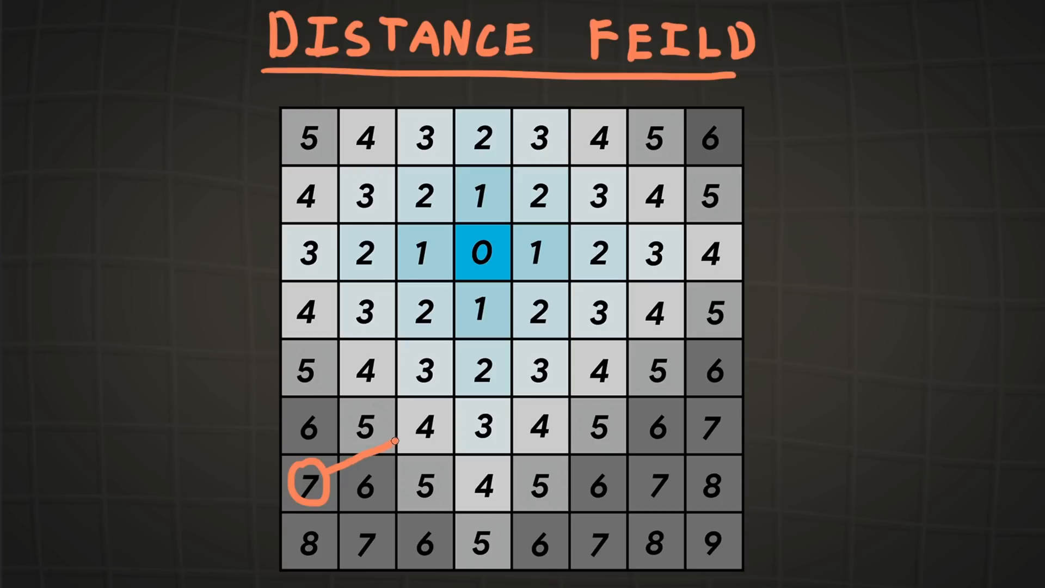
{"action": "left_click_drag", "start_coordinate": [397, 438], "coordinate": [480, 398]}
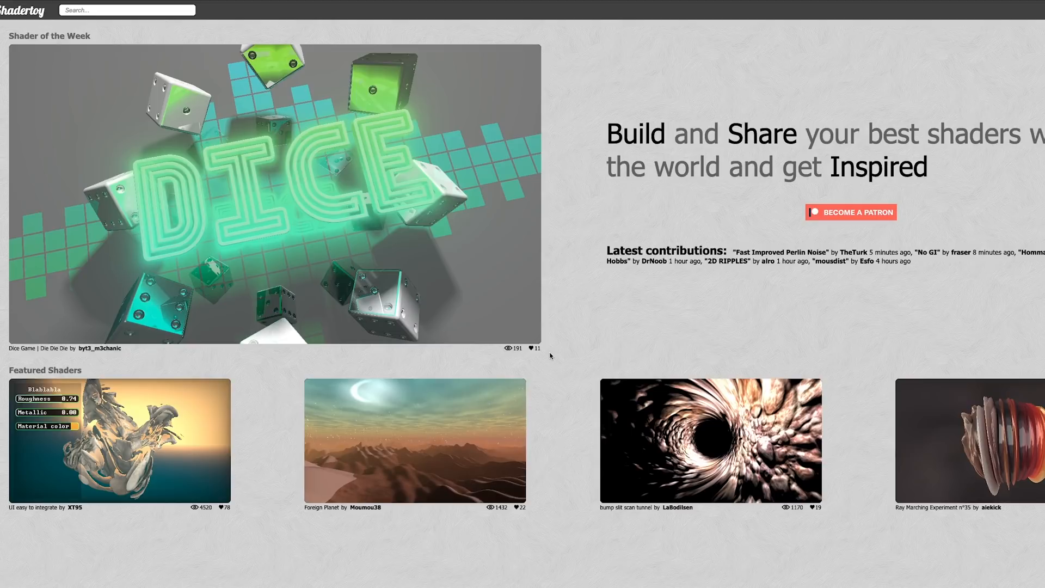
- Open the Foreign Planet shader, then drag a steep lower-left to upper-right ray in Fast Voxel Traversal
{"action": "left_click", "coordinate": [273, 193]}
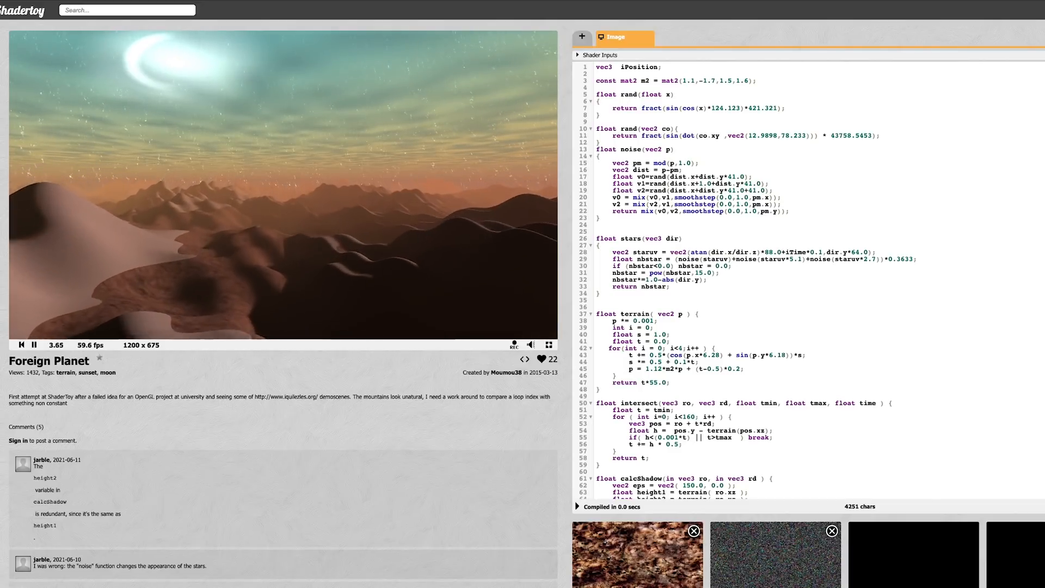
{"action": "scroll", "scroll_direction": "down", "scroll_amount": 3}
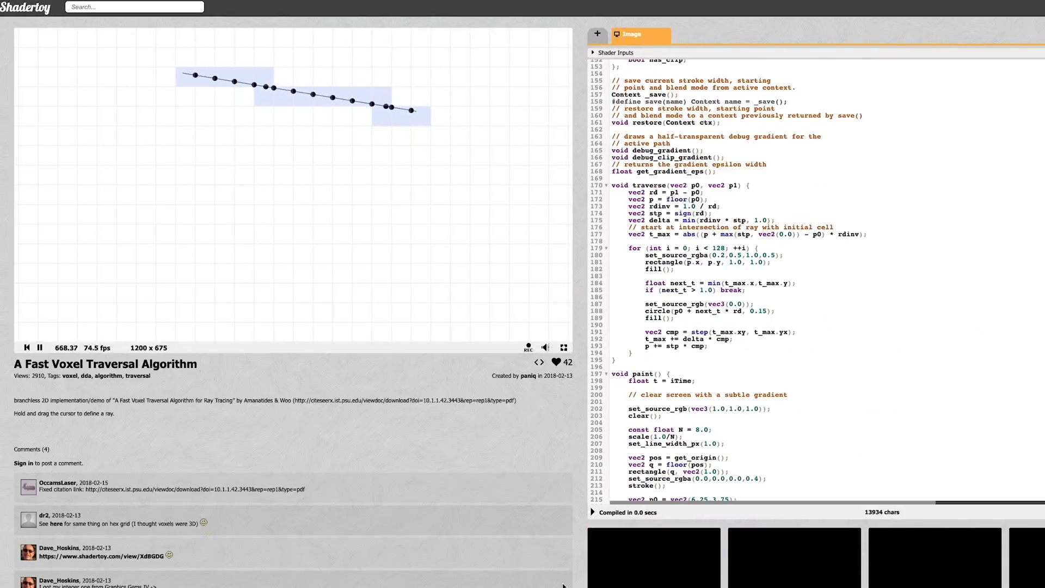
{"action": "left_click_drag", "start_coordinate": [413, 110], "coordinate": [240, 336]}
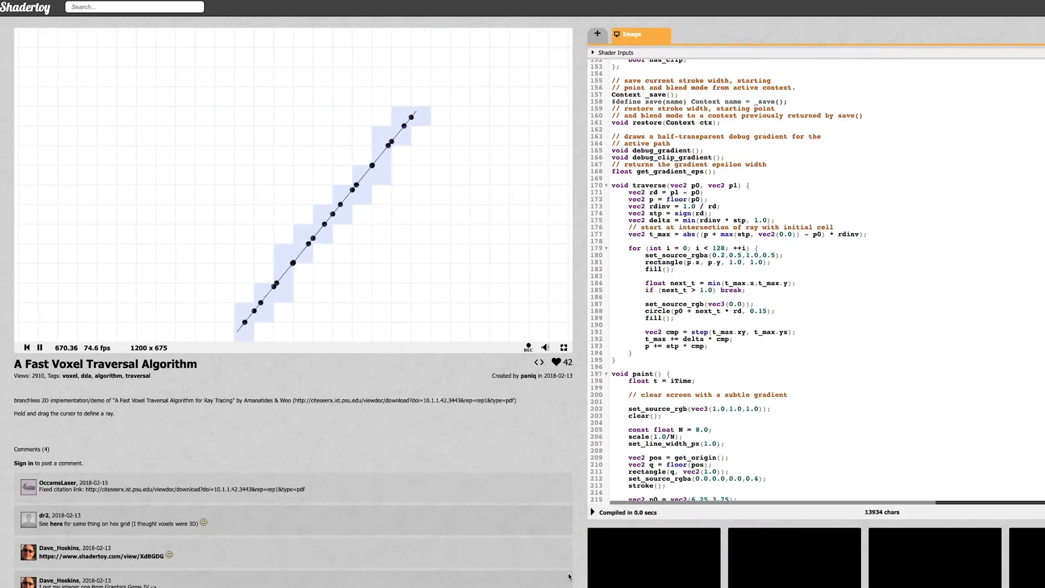
{"action": "left_click_drag", "start_coordinate": [413, 116], "coordinate": [437, 170]}
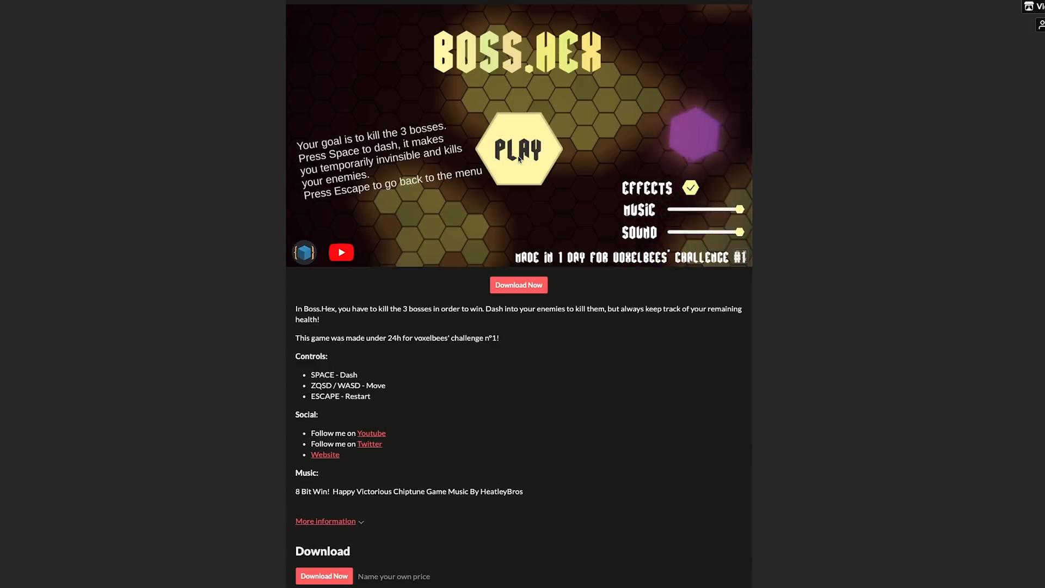
- Start Boss.Hex from its PLAY hexagon on the itch.io page
{"action": "left_click", "coordinate": [519, 148]}
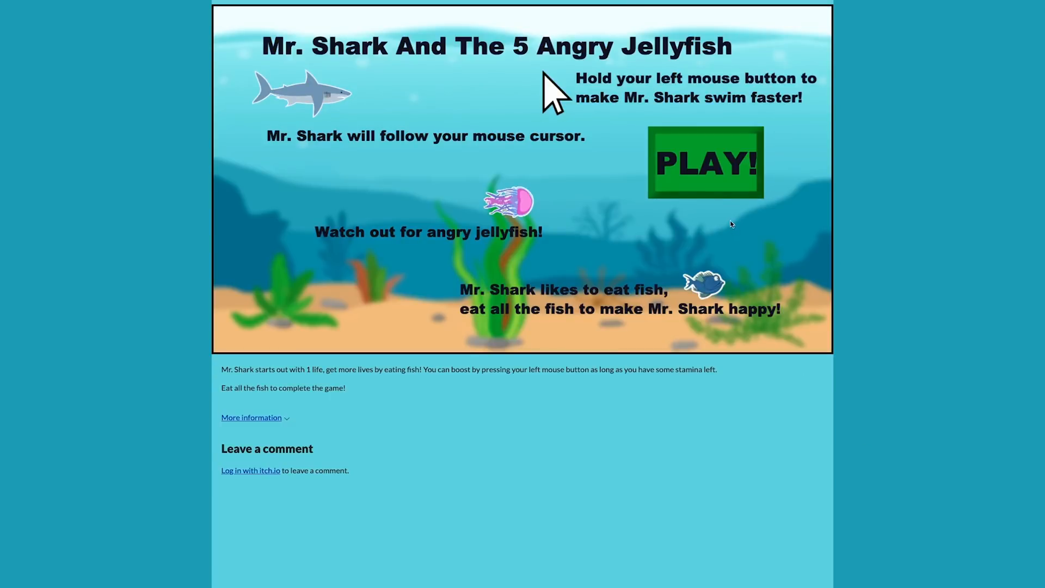
- Start Mr. Shark And The 5 Angry Jellyfish with PLAY! on its itch.io page
{"action": "left_click", "coordinate": [706, 162]}
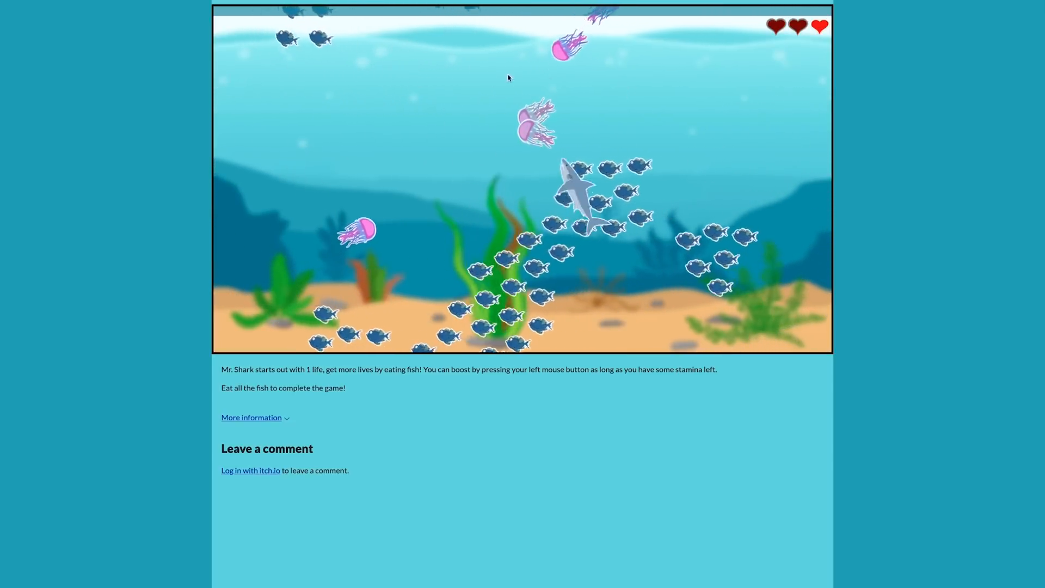